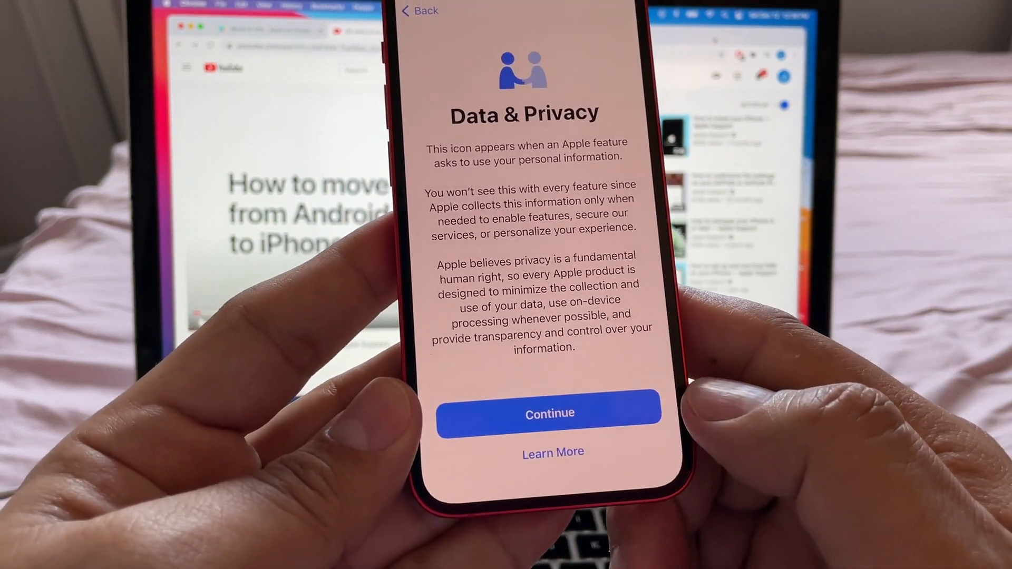
Accept the Data & Privacy notice and continue the iPhone setup
click(550, 414)
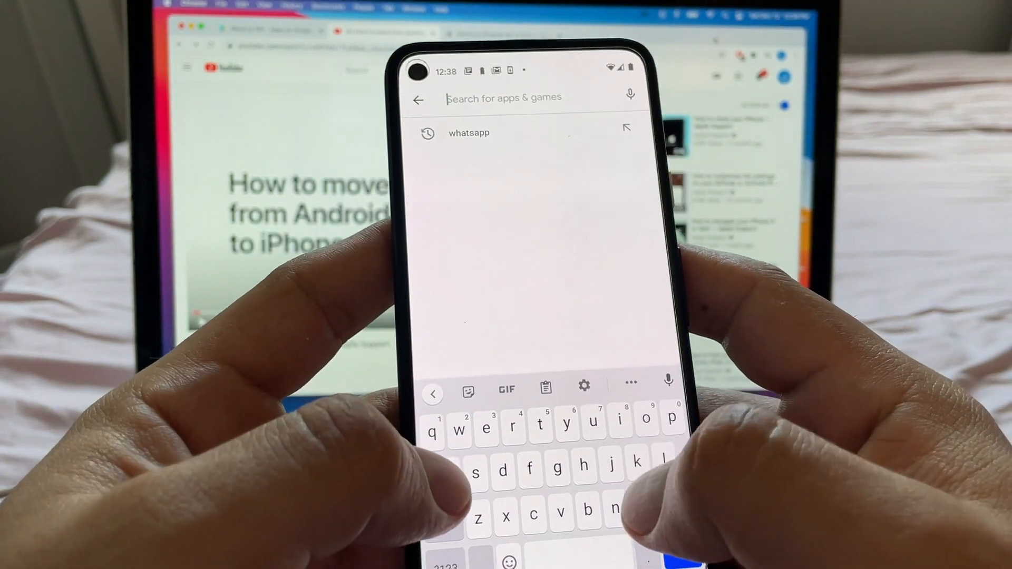
Search the Play Store for 'move to' and install Apple's Move to iOS app
text(move to)
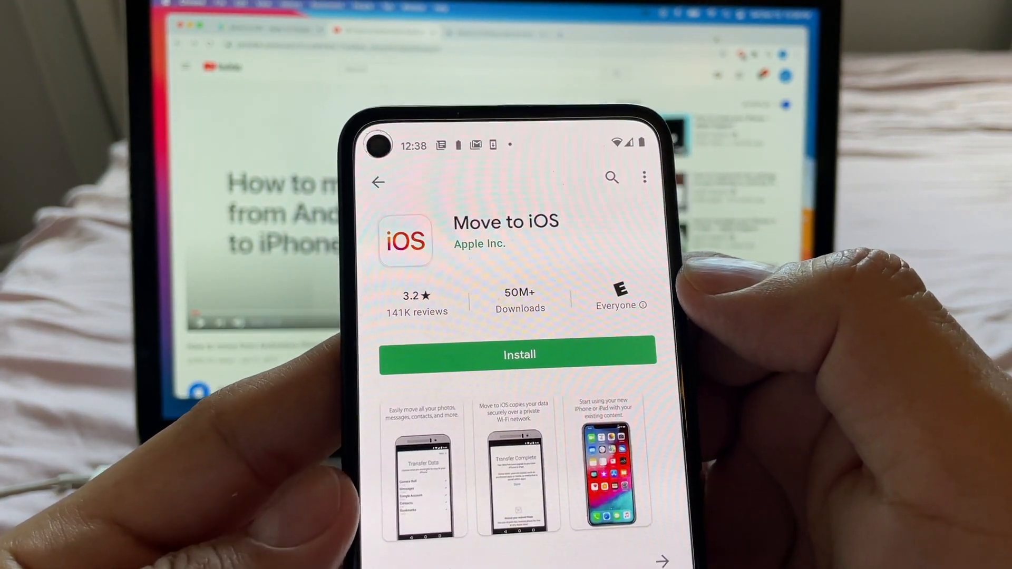
click(519, 354)
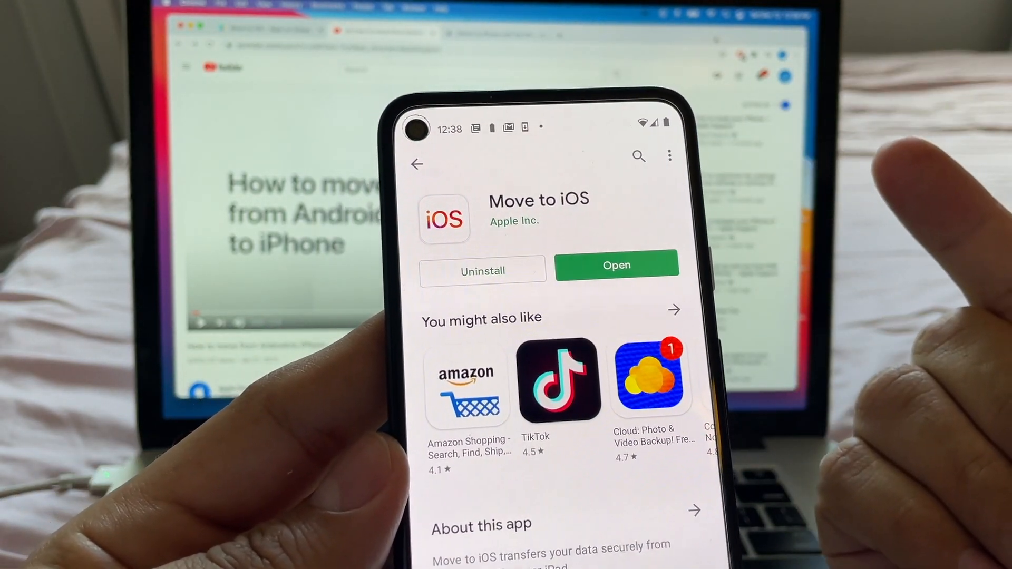
Launch Move to iOS and scroll through its Terms and Conditions
click(616, 265)
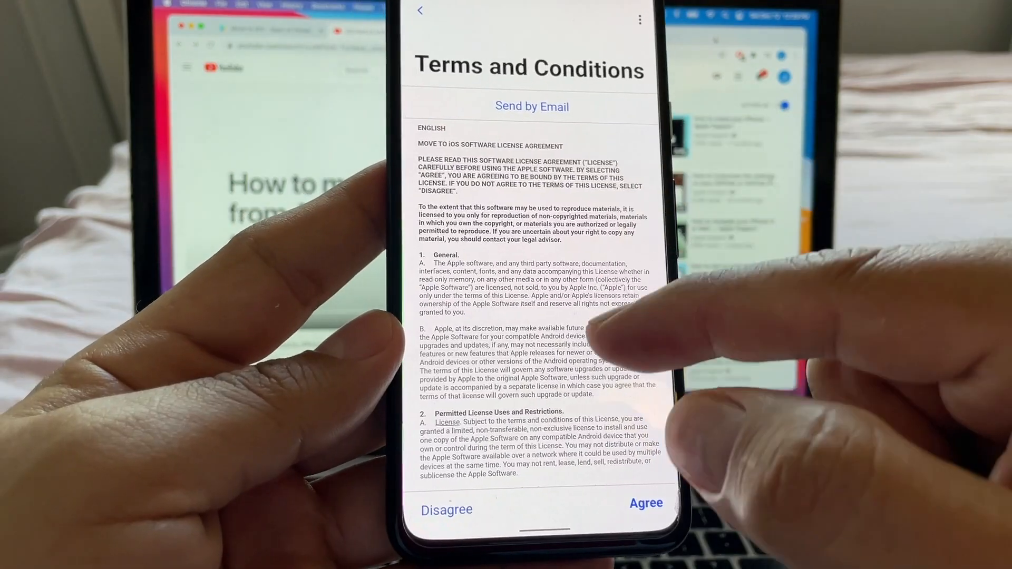
scroll(down, 3)
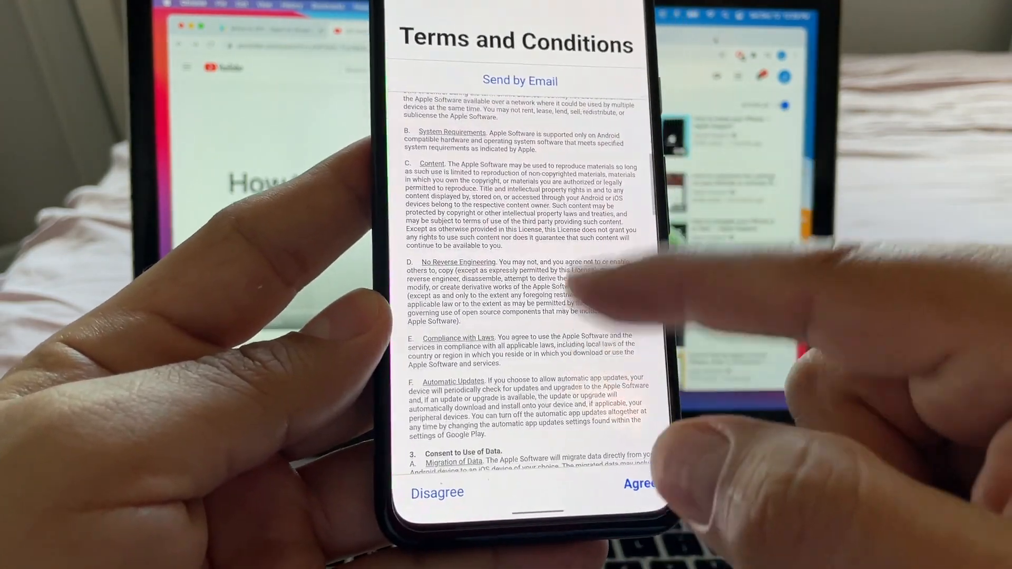
scroll(down, 3)
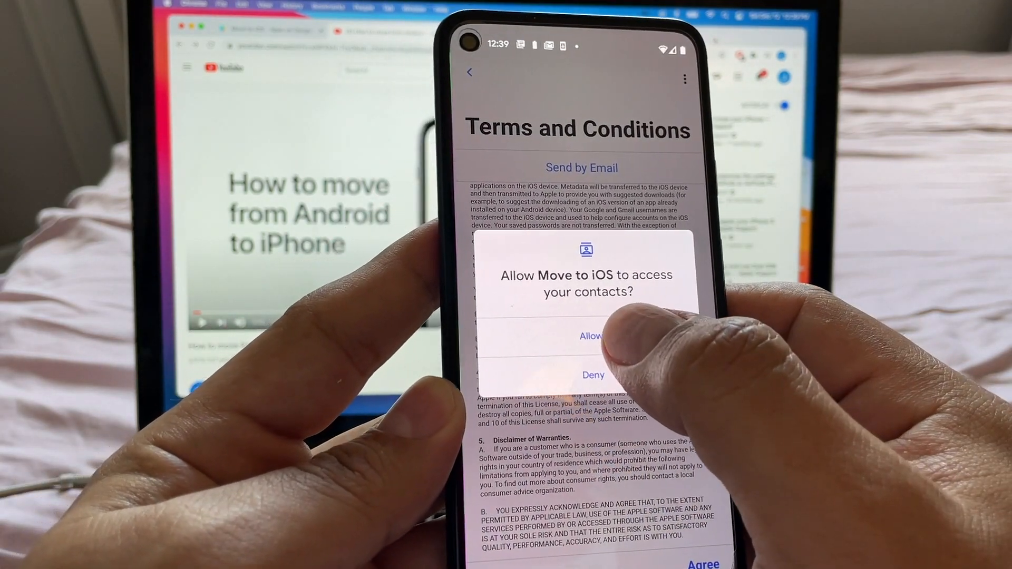
Grant contacts, calendar, photos and SMS access, then go to device Location settings
click(590, 335)
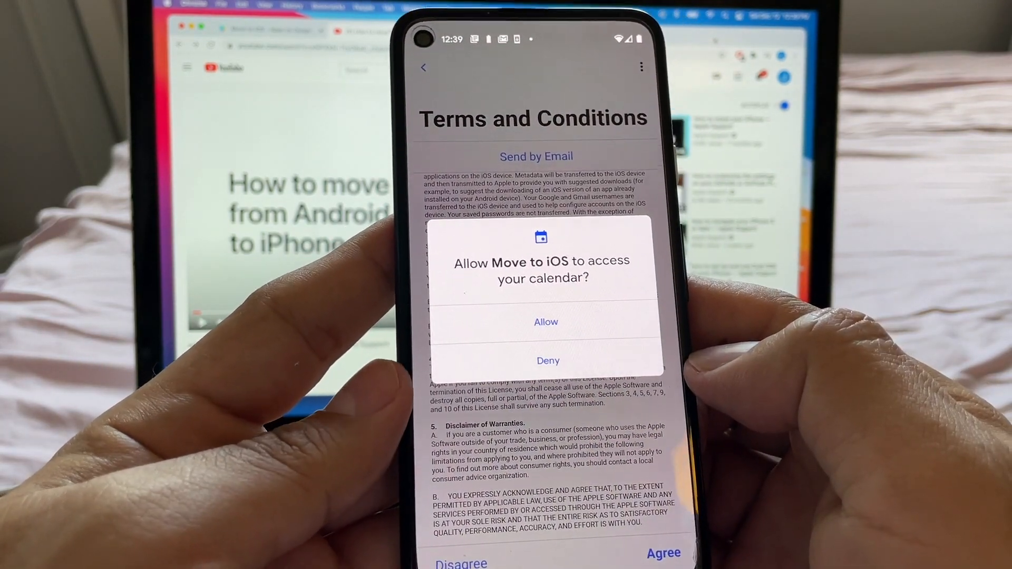
click(545, 322)
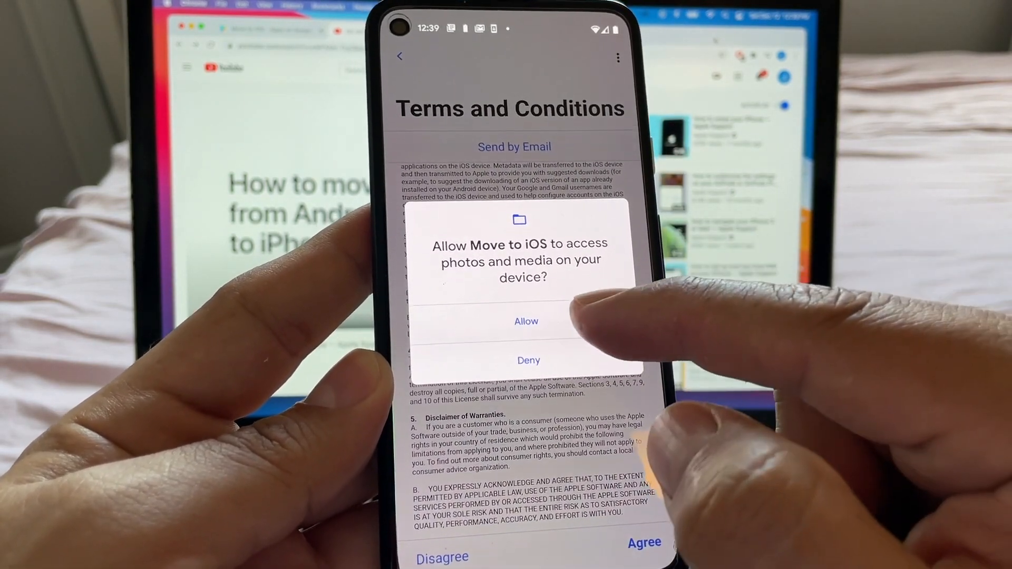
click(526, 321)
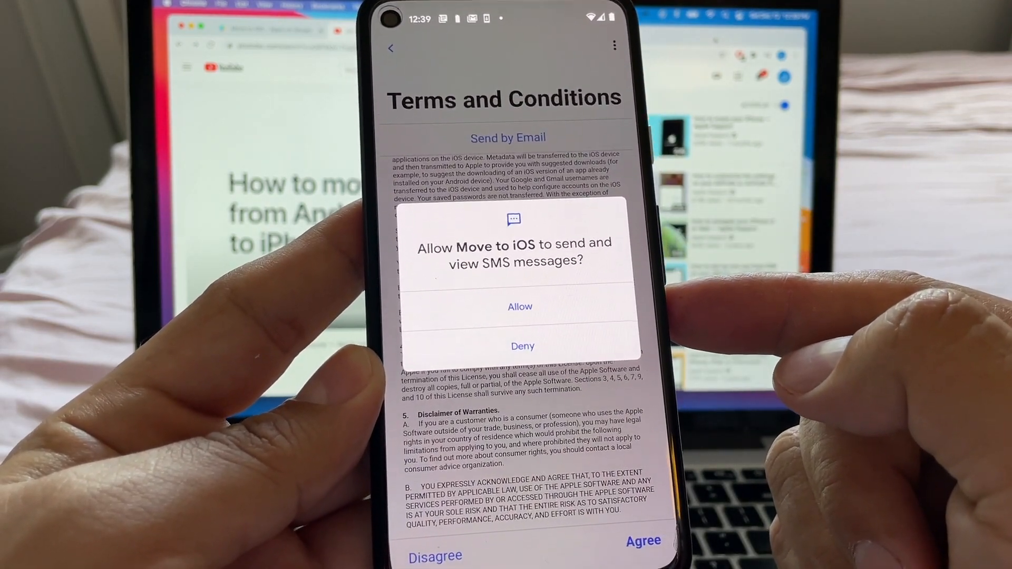
click(520, 307)
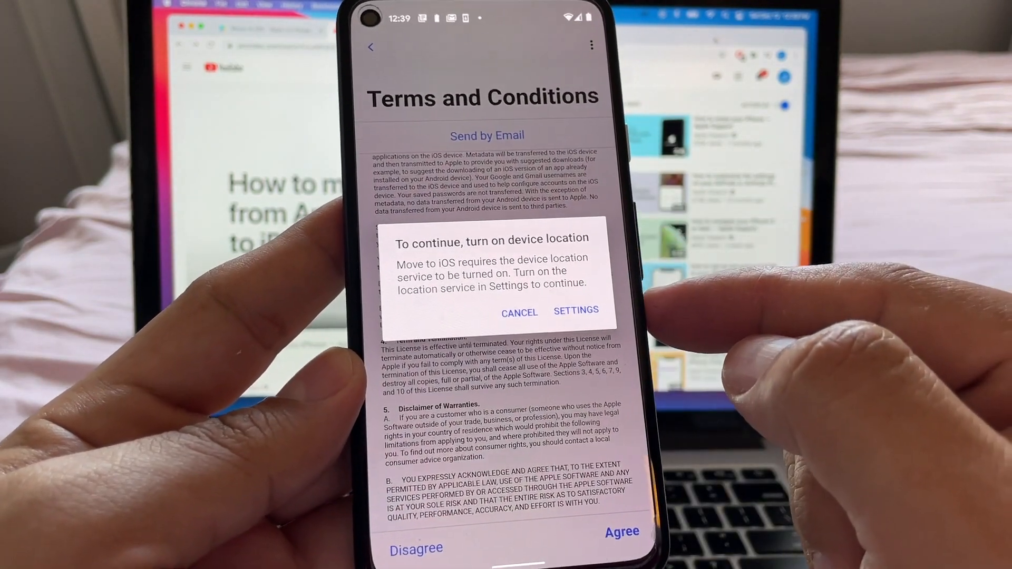
click(575, 311)
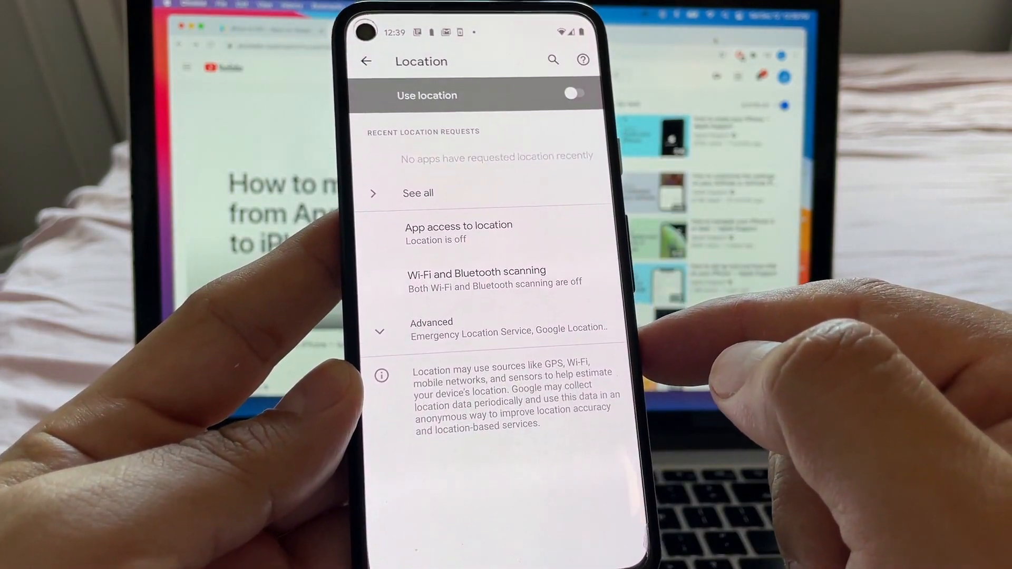